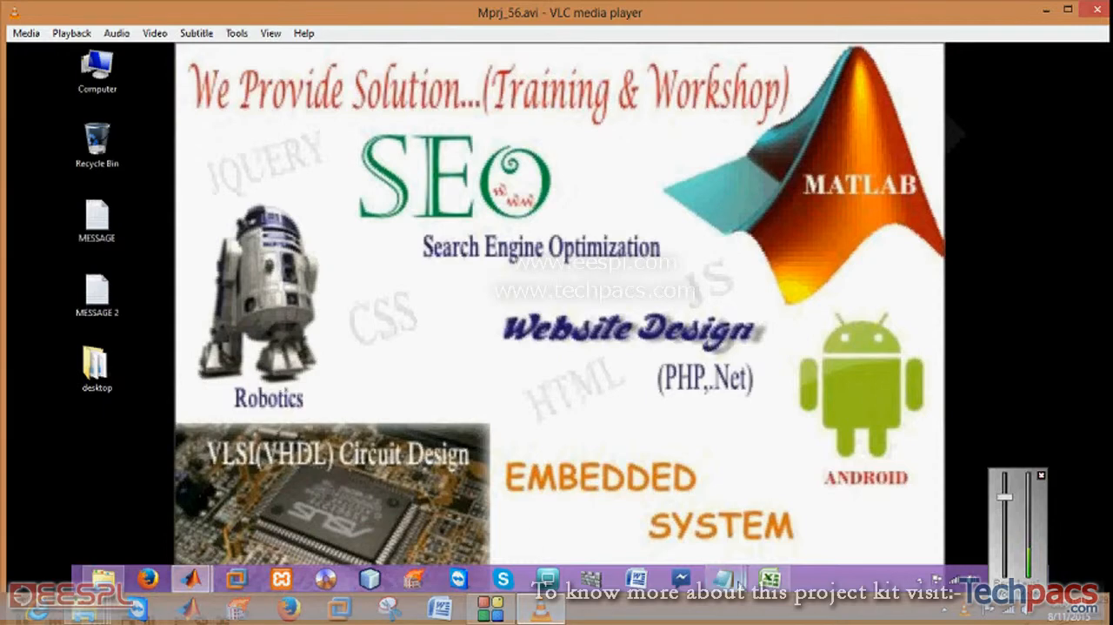
- Run the PID script and choose option 2 (simple PID) at the controller-type prompt
double_click(97, 216)
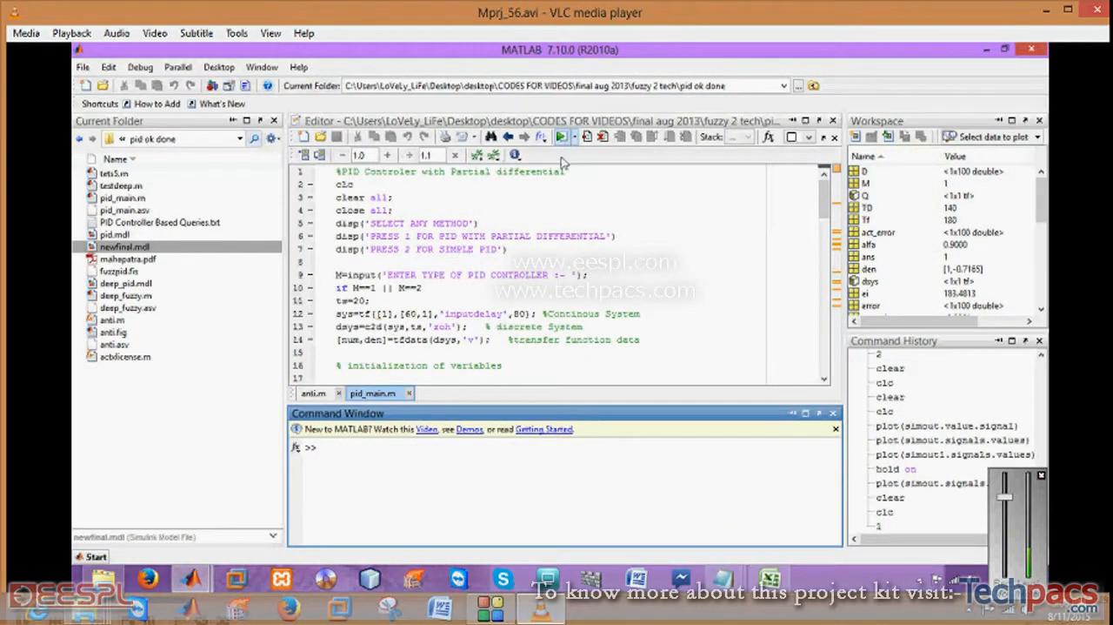
click(563, 136)
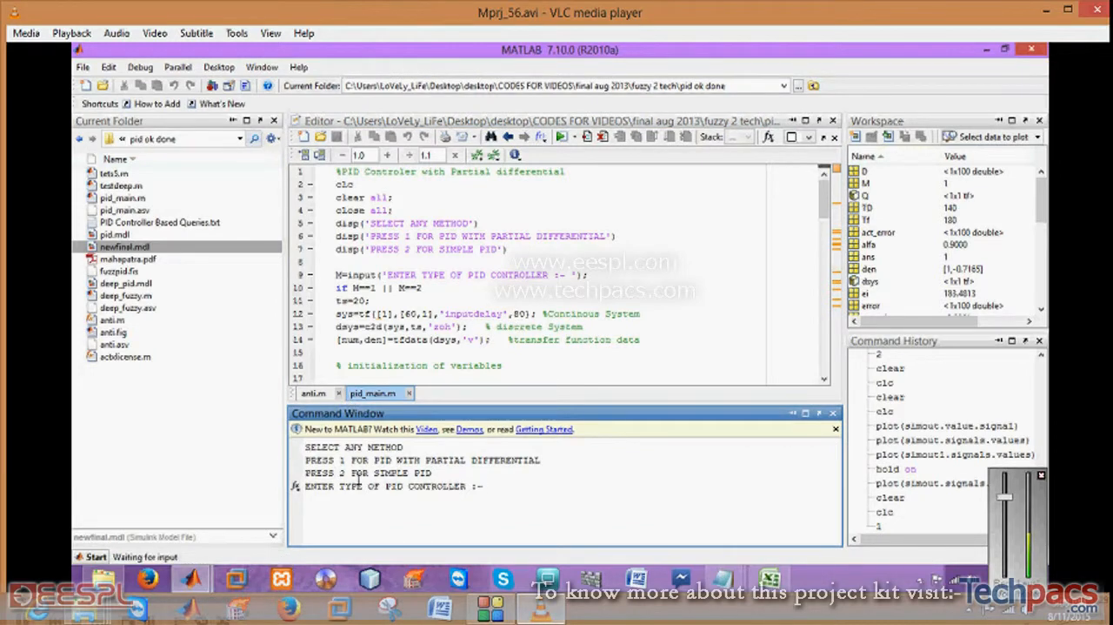
text(2)
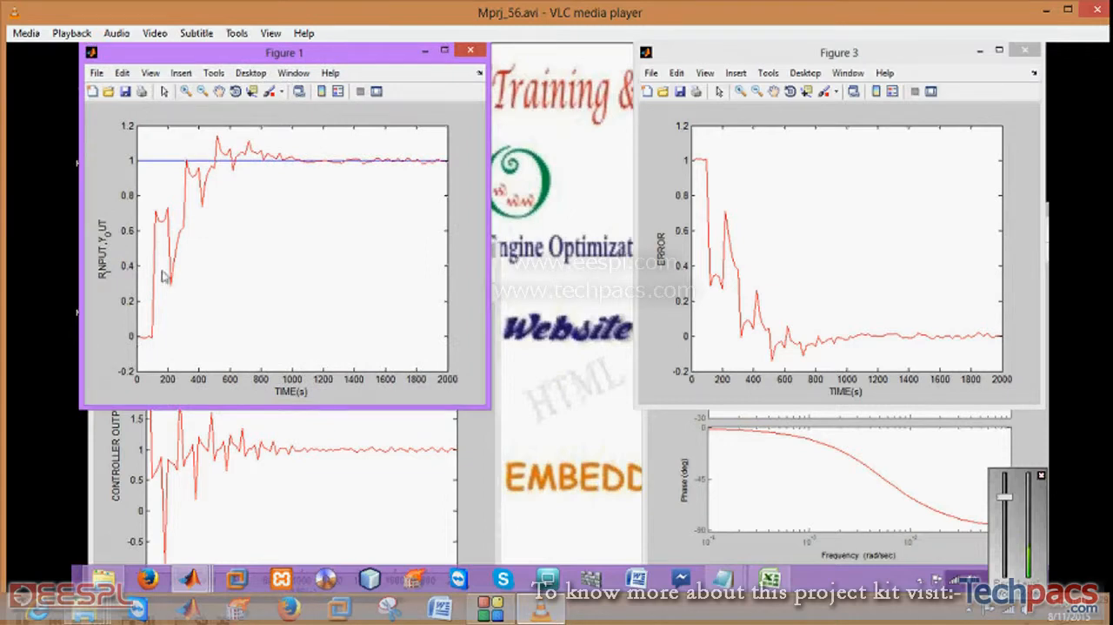
mouse_move(426, 167)
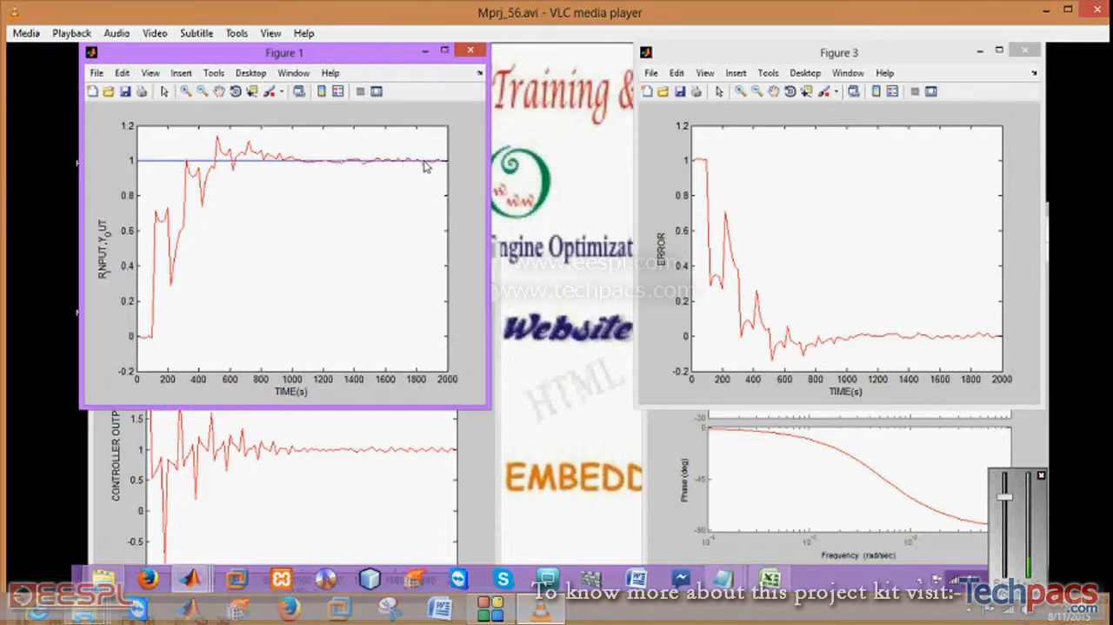
mouse_move(675, 271)
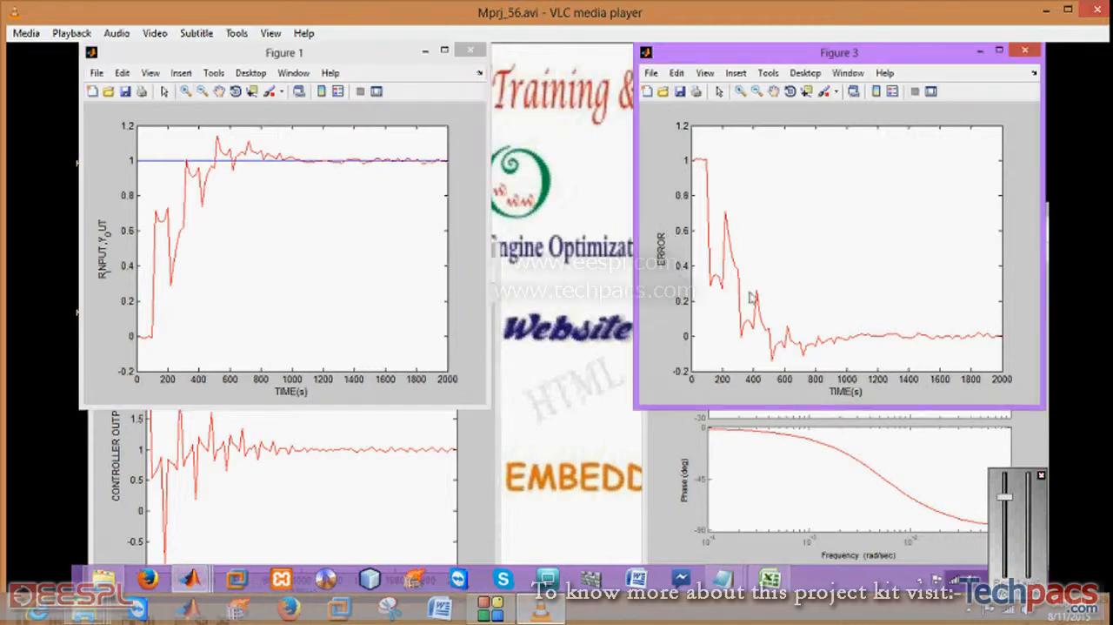
mouse_move(936, 461)
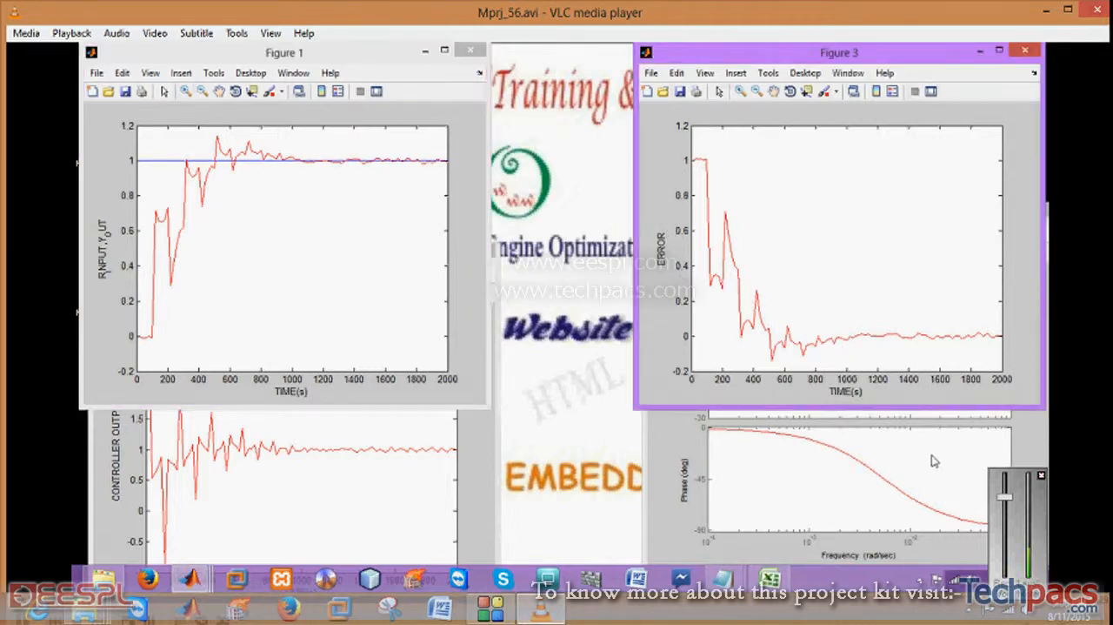